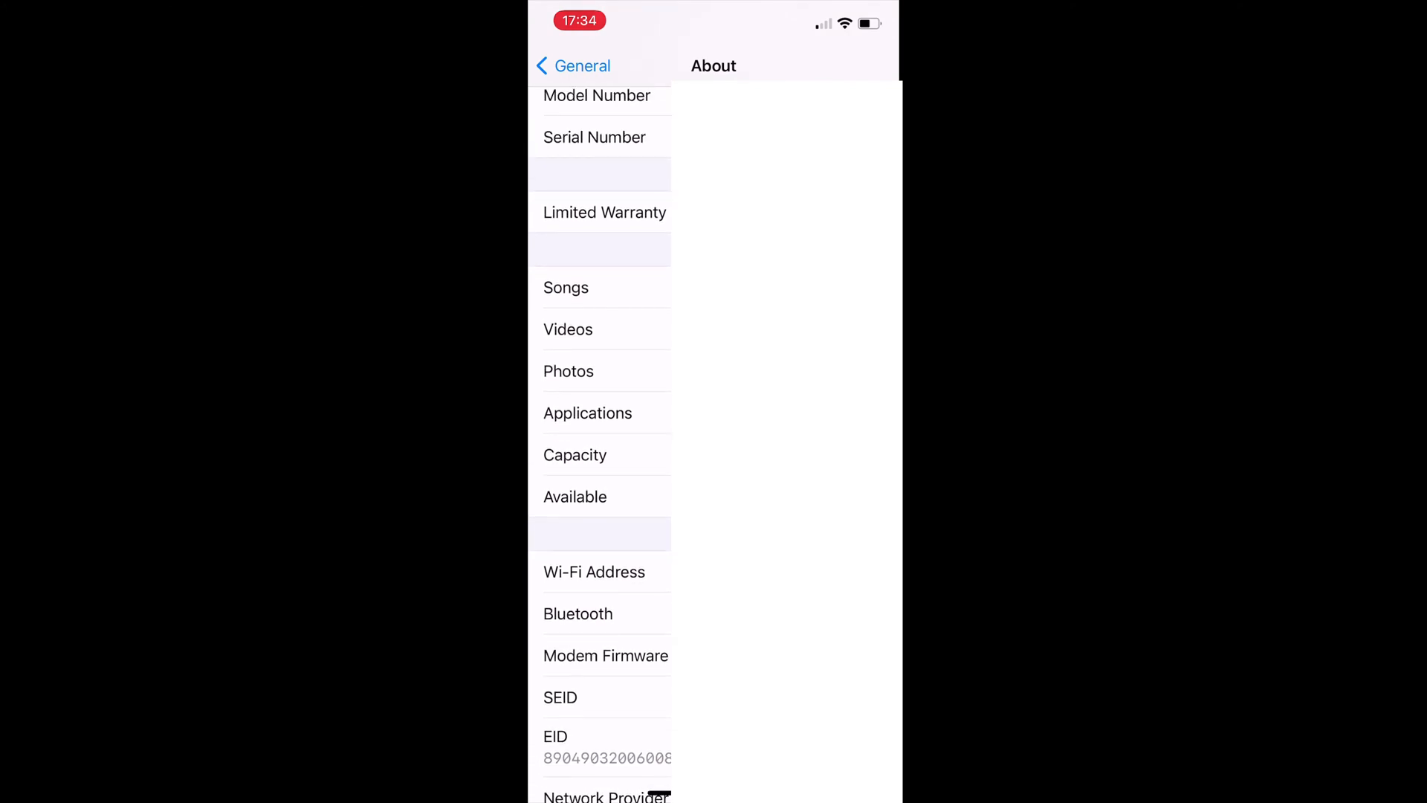
Step: Scroll the About page down past Network Provider to reveal the IMEI row
scroll(down, 3)
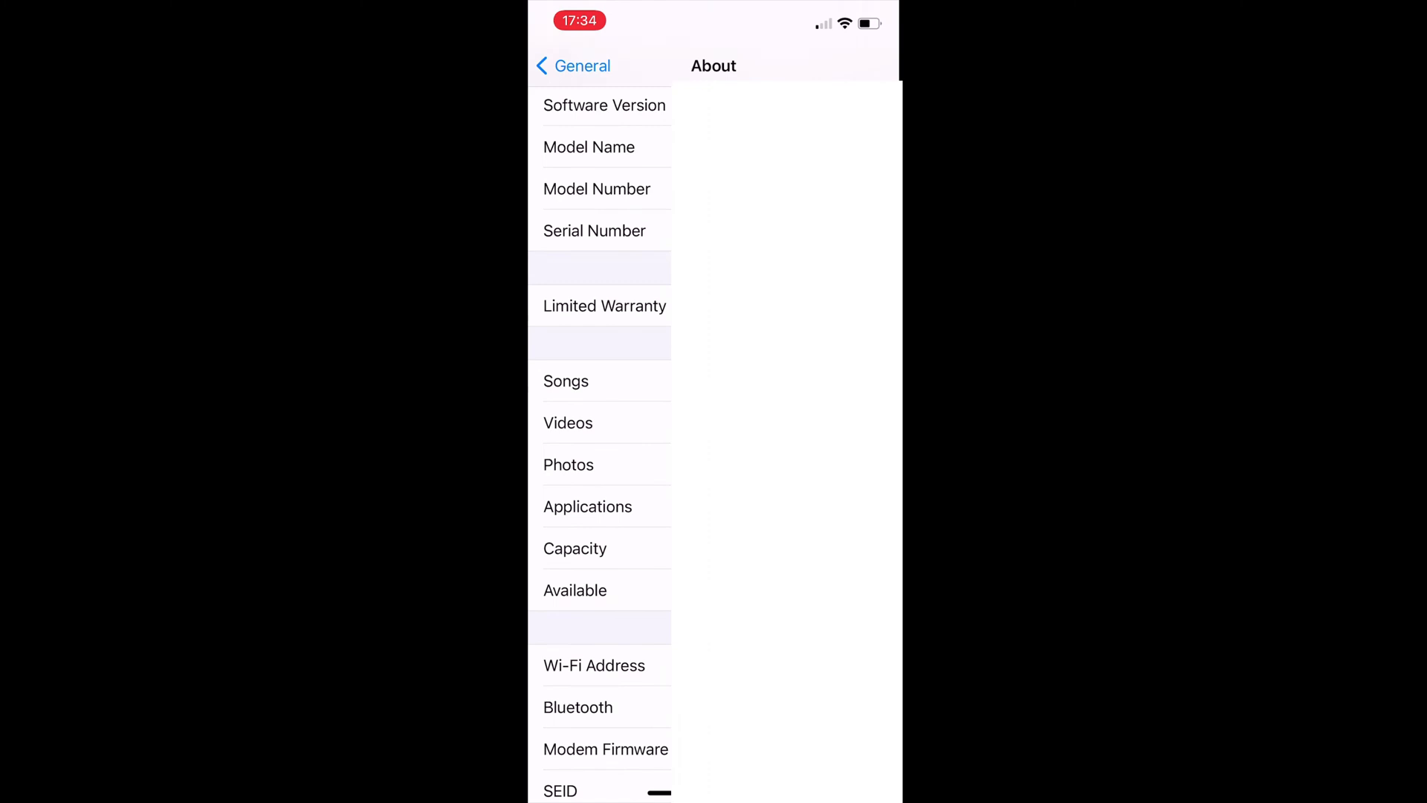
scroll(down, 3)
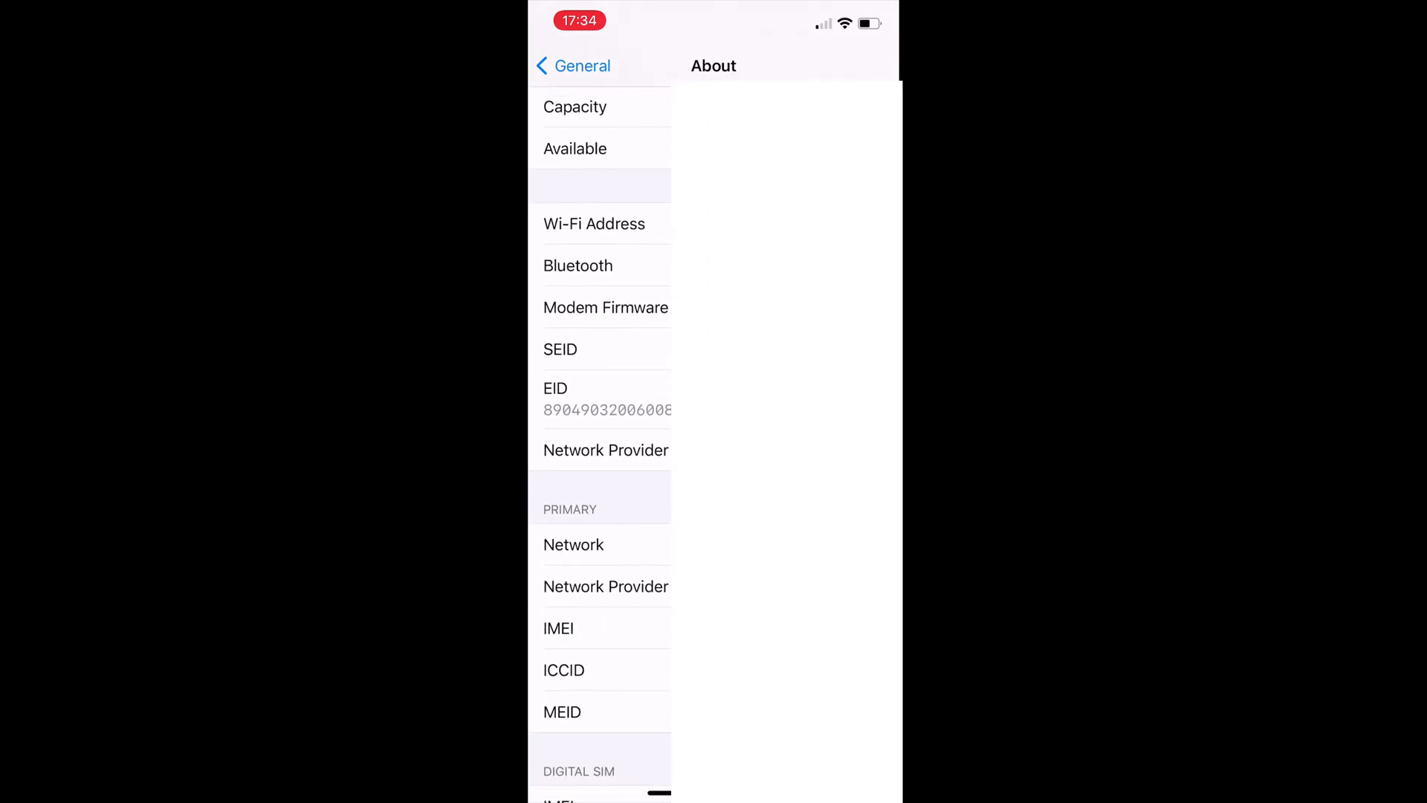
scroll(down, 3)
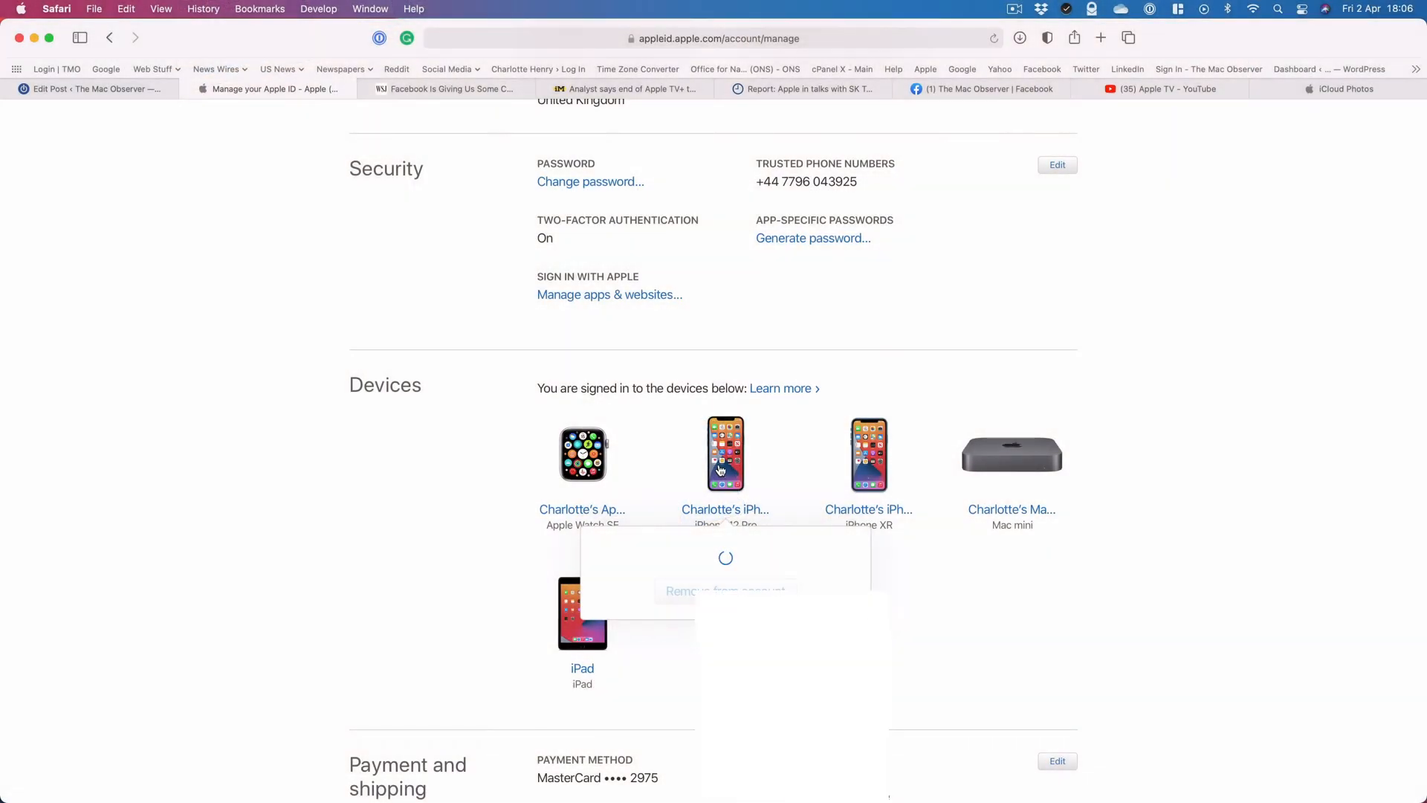
Step: Show the first iPhone's details on appleid.apple.com, revealing its model, serial number and IMEI
click(725, 455)
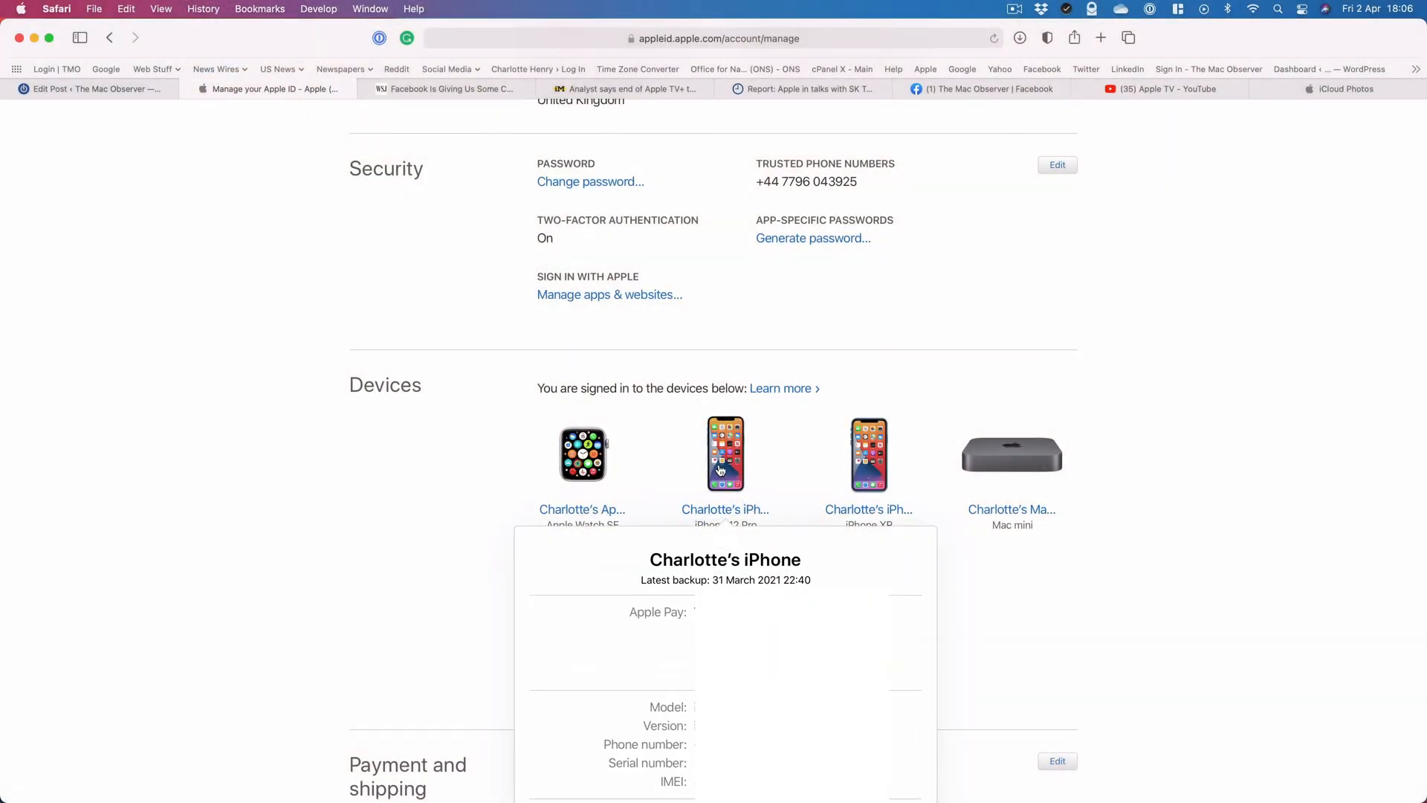
scroll(down, 3)
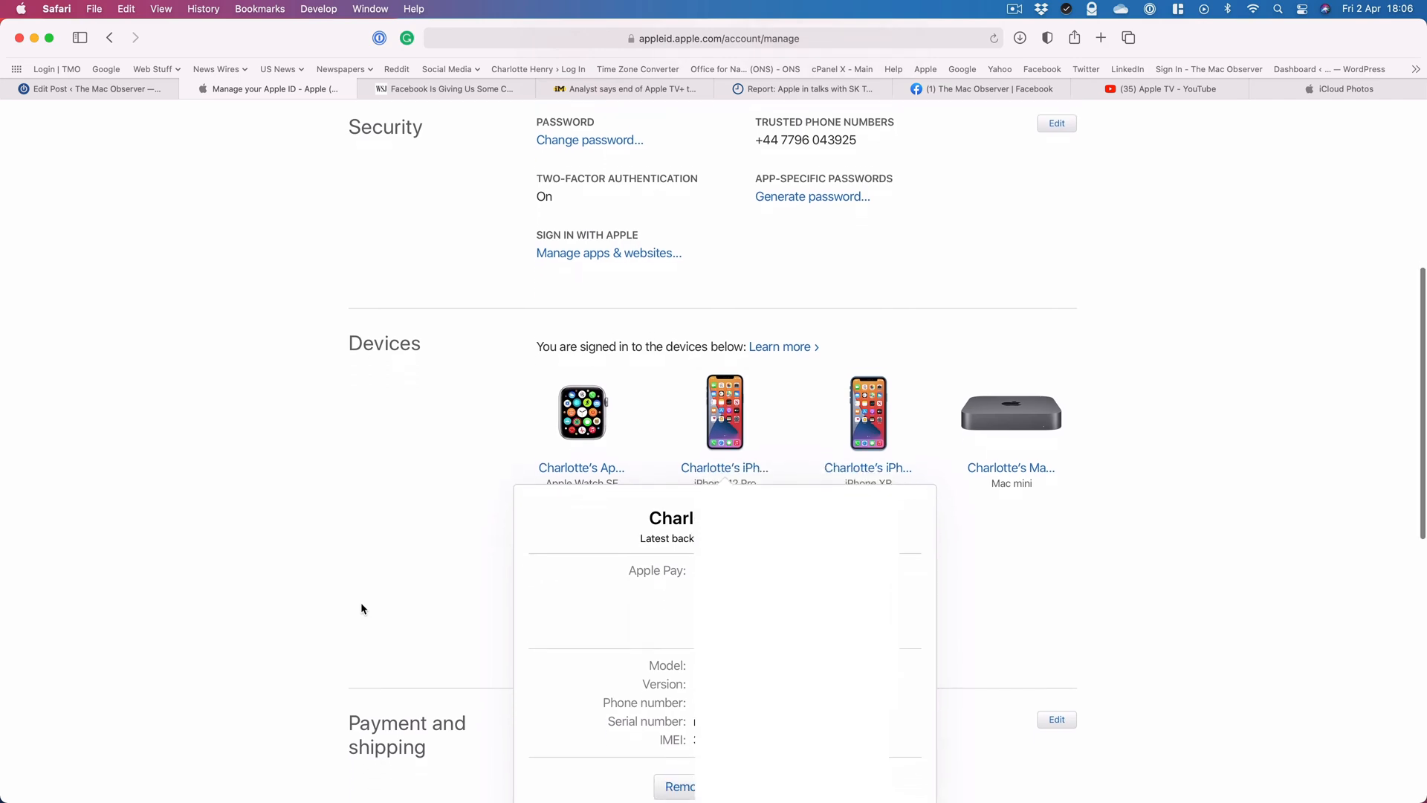
scroll(down, 3)
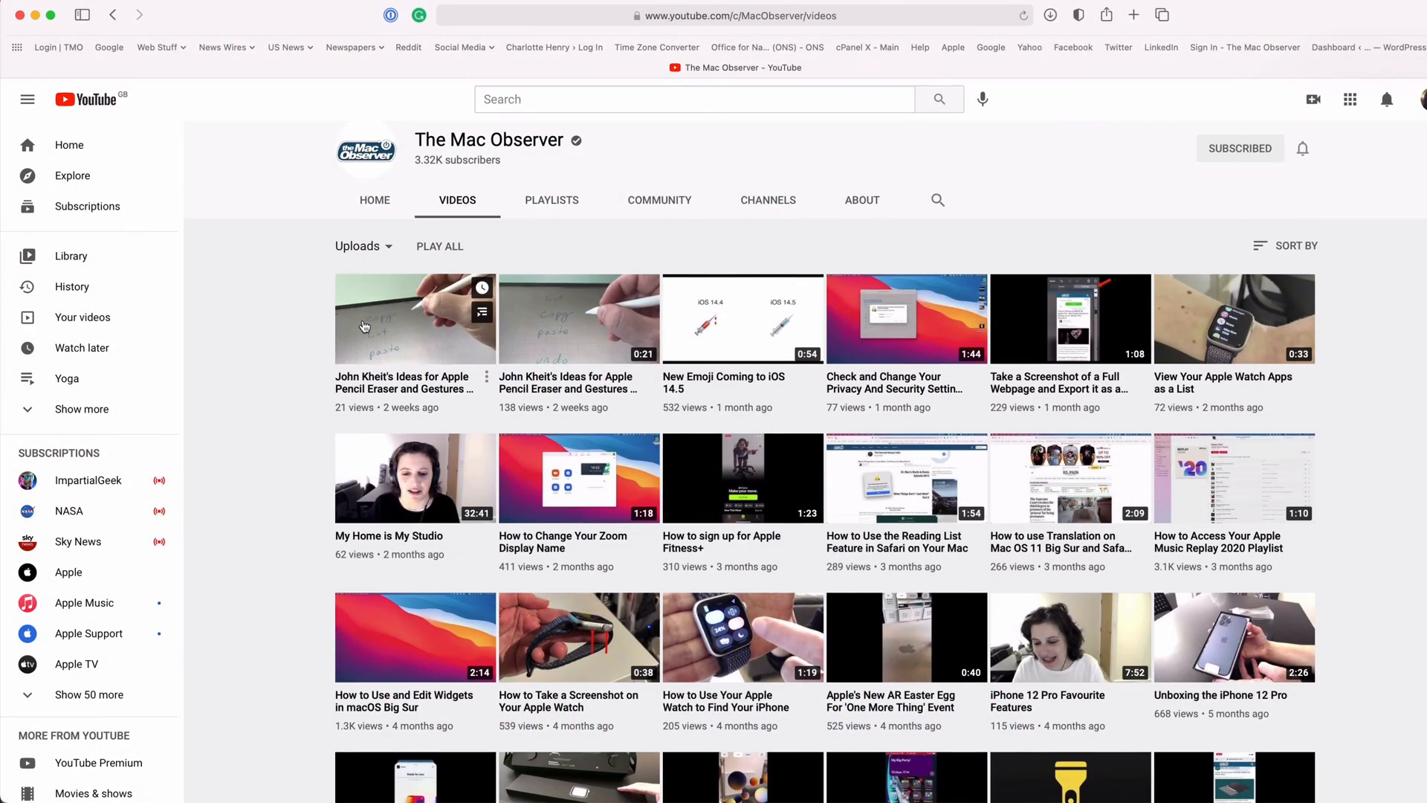
Step: Scroll through The Mac Observer channel's uploads grid on the Videos page
scroll(down, 3)
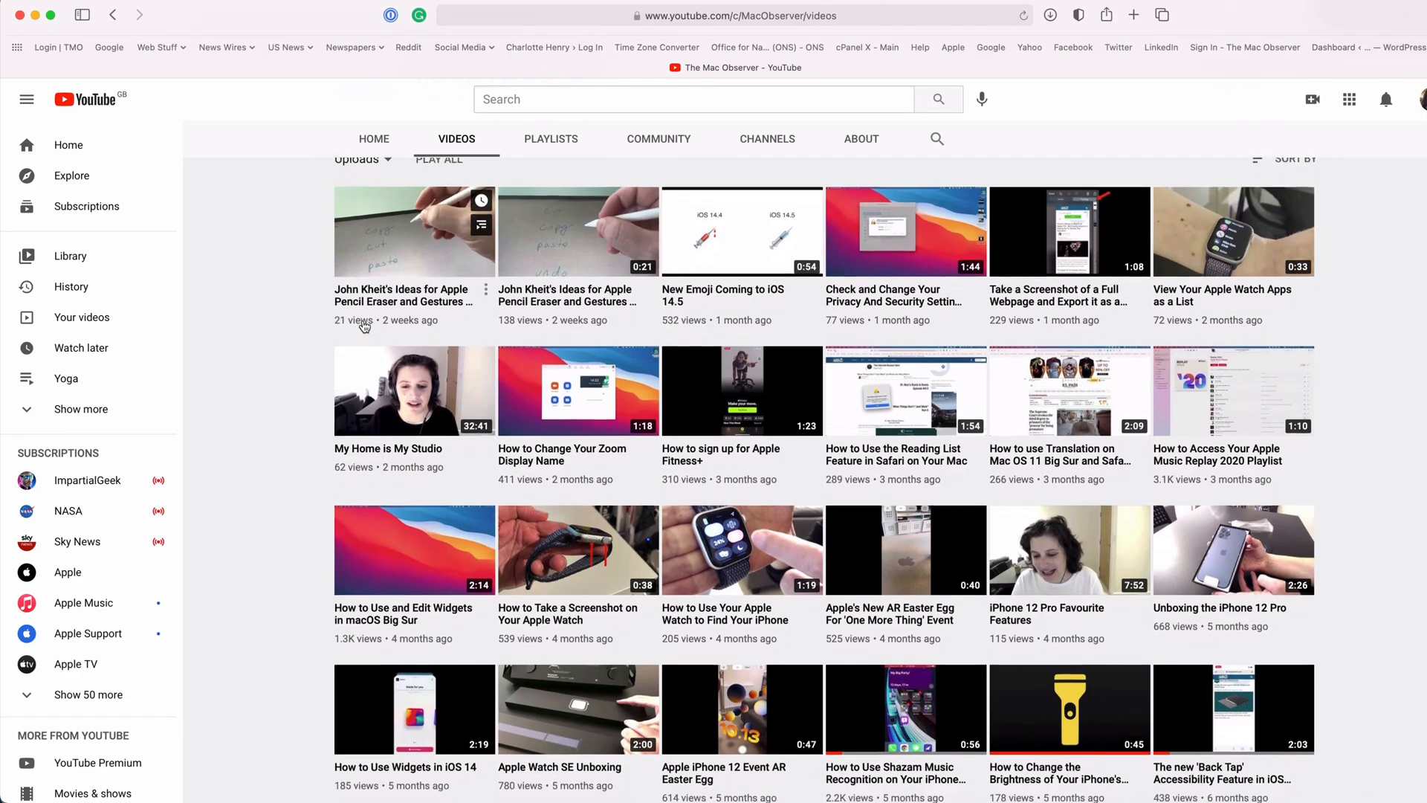
scroll(down, 3)
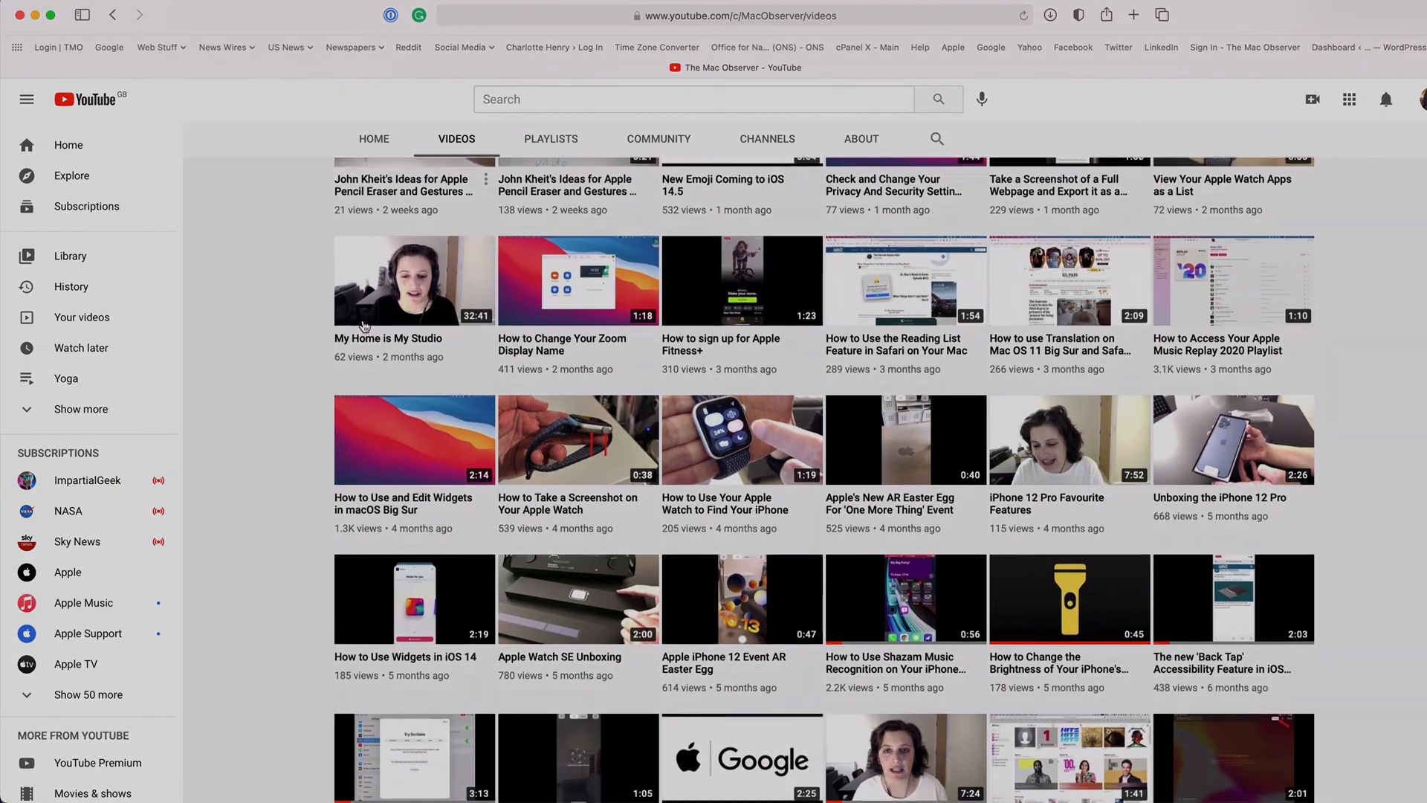